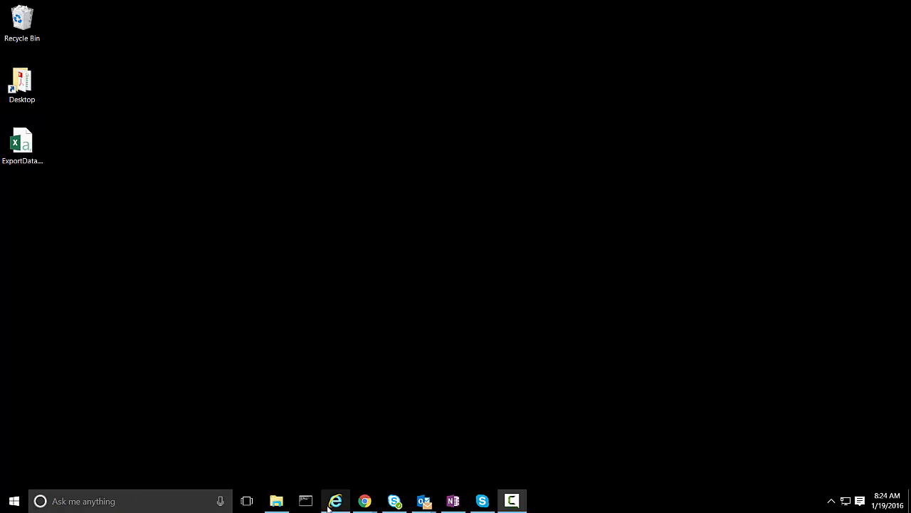
# - Start an InPrivate session from the IE taskbar icon and begin entering the account name 'rs'
pyautogui.rightClick(335, 500)
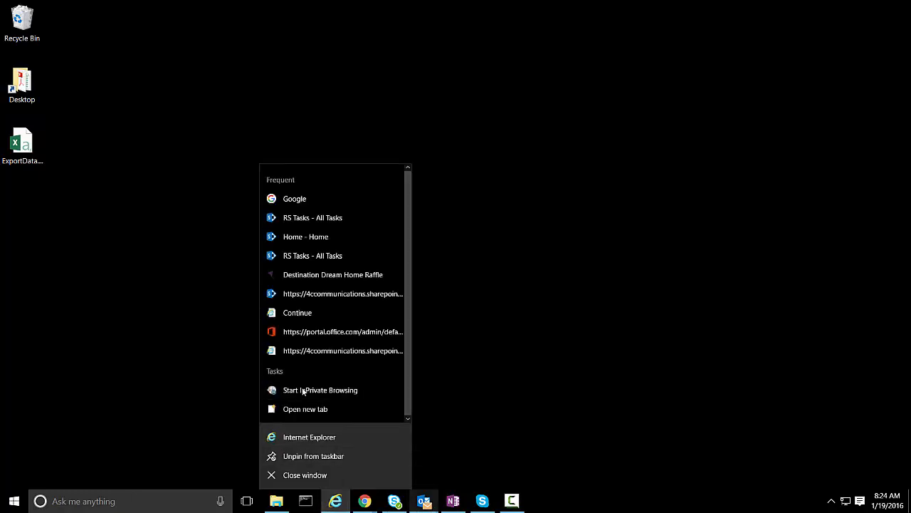
pyautogui.click(320, 390)
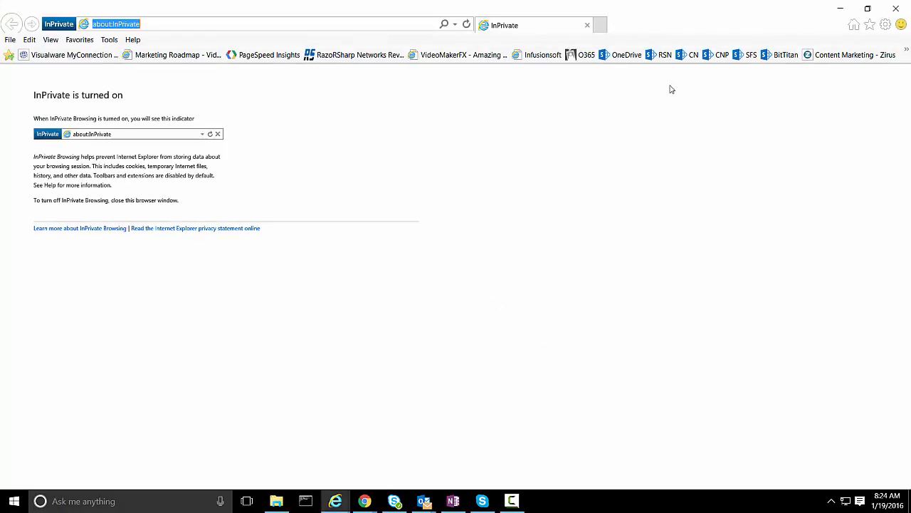
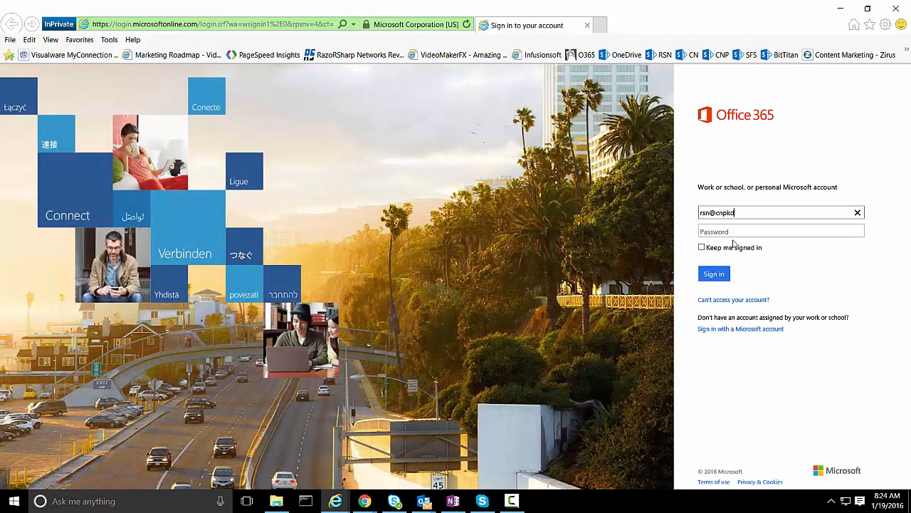
# - Enter the account password and sign in to the Office 365 work account
pyautogui.write('password')
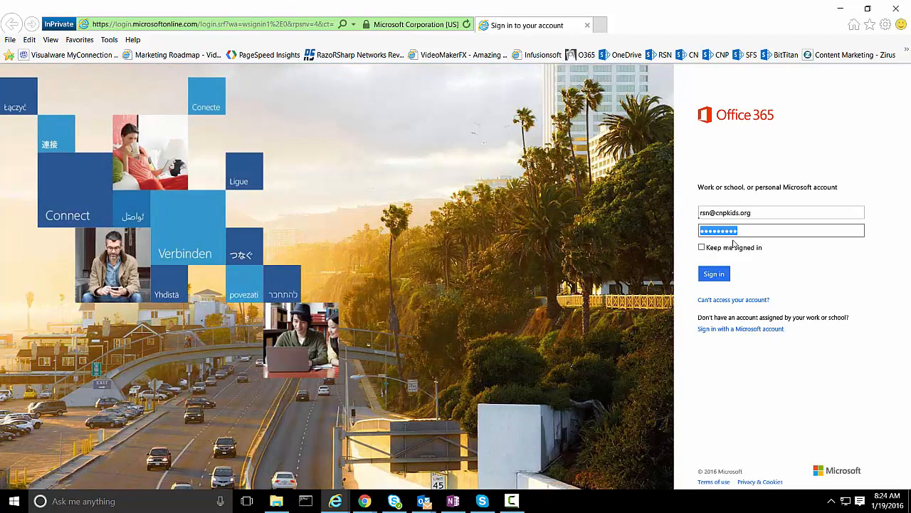
pyautogui.click(714, 273)
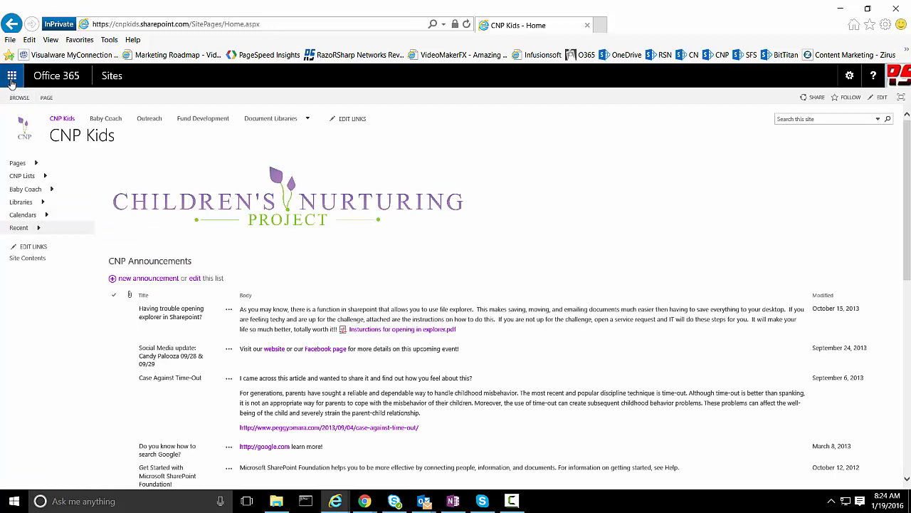
# - Reach the Exchange admin center via the app launcher and the Admin navigation
pyautogui.click(11, 76)
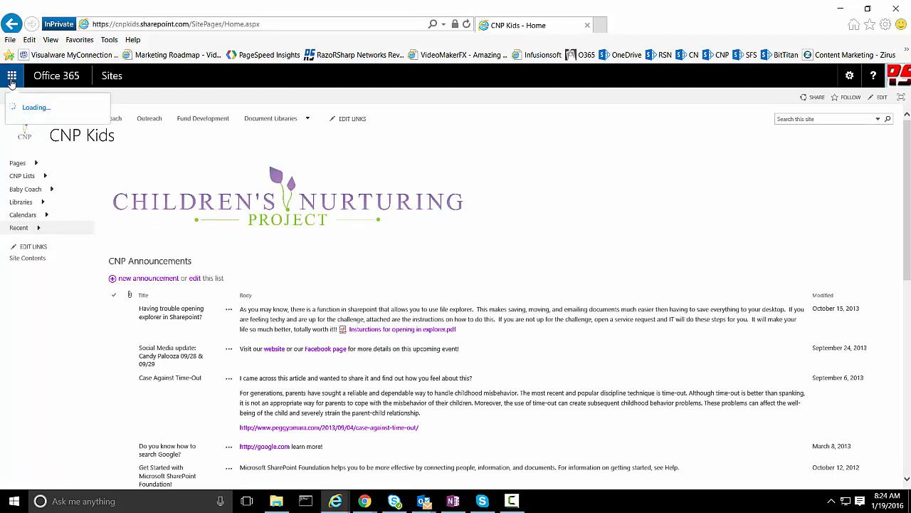
pyautogui.click(12, 75)
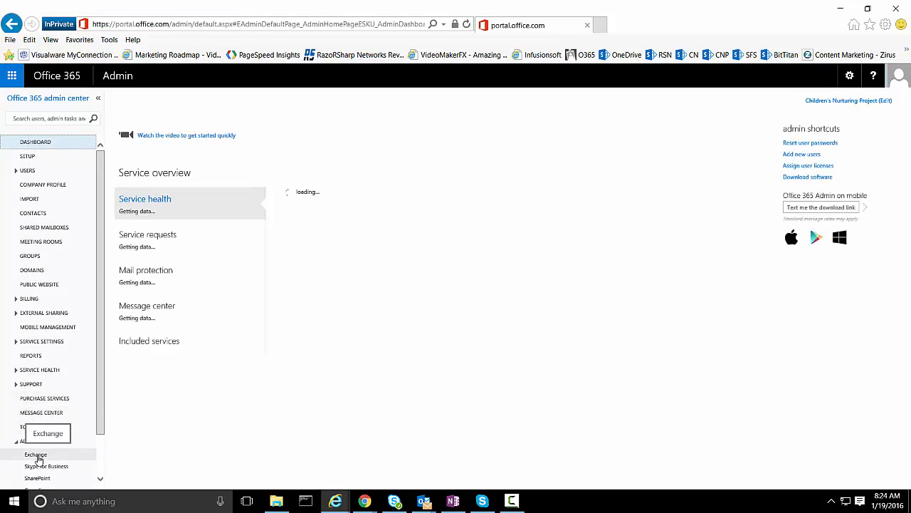
pyautogui.click(35, 454)
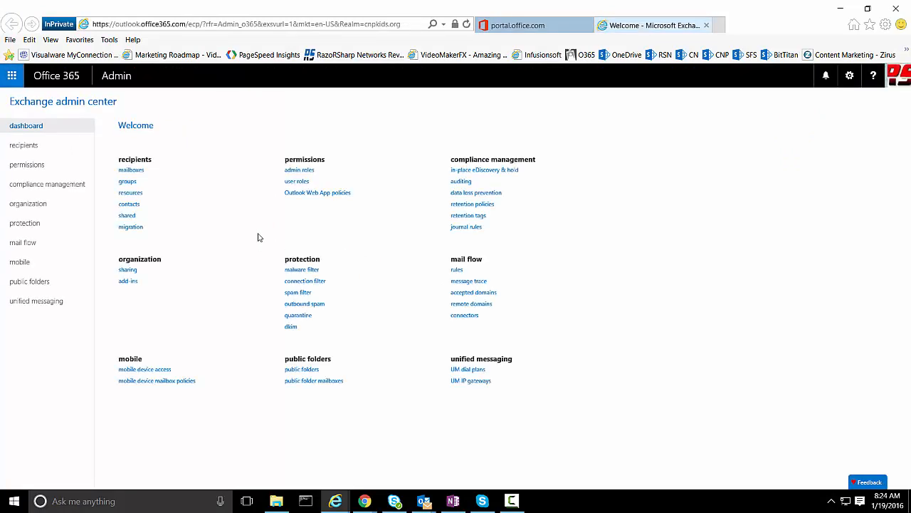
# - Show the distribution groups under recipients and select the Solano Kids Thrive group
pyautogui.click(127, 180)
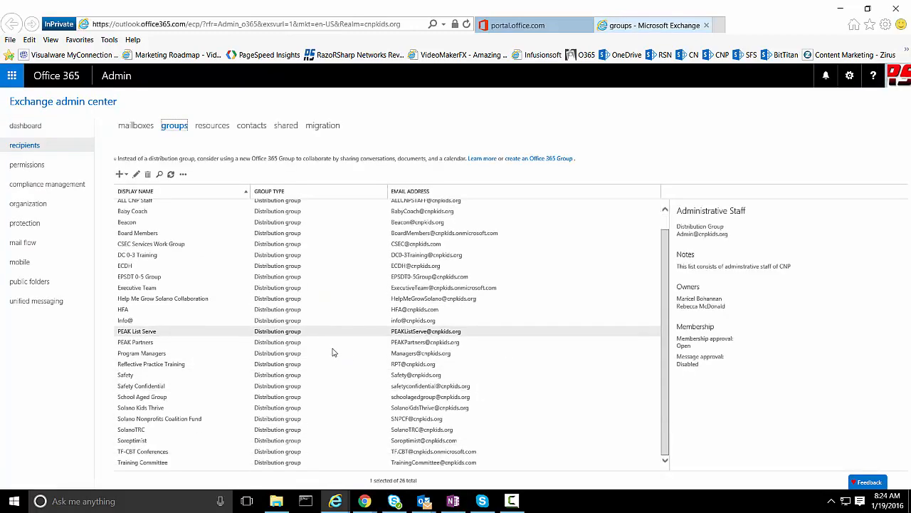
pyautogui.click(140, 408)
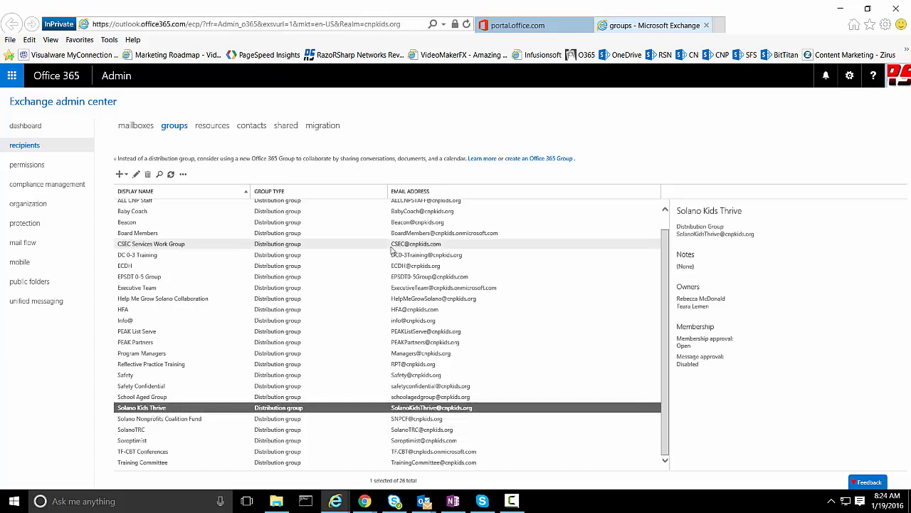
pyautogui.click(183, 175)
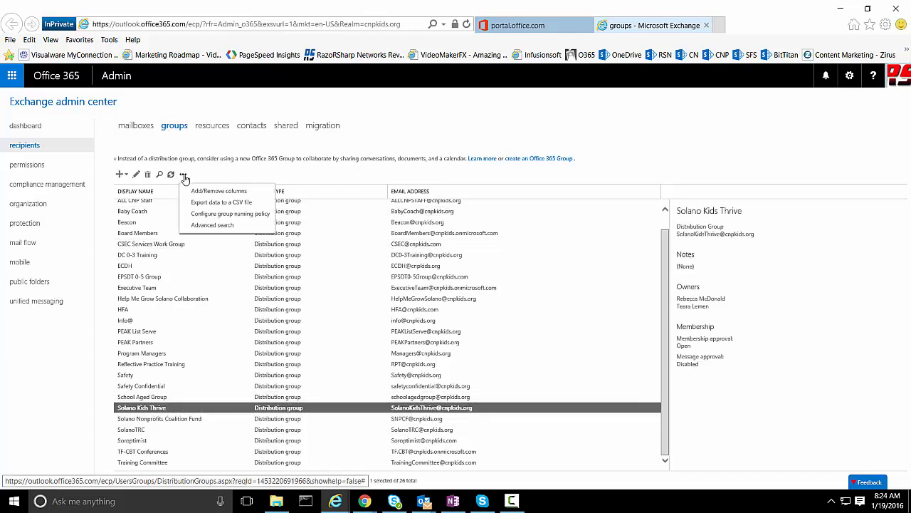
pyautogui.moveTo(217, 219)
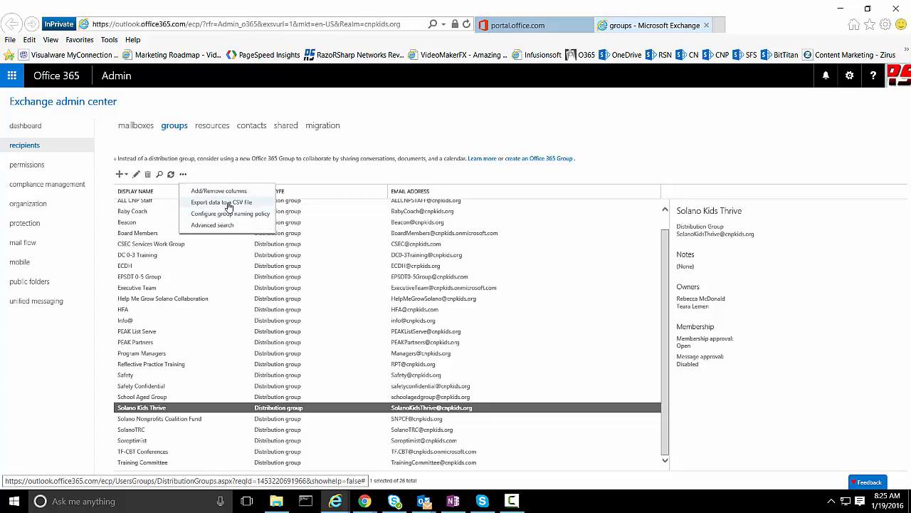
# - Export the group data to CSV with every column included, bringing up the download prompt
pyautogui.click(221, 202)
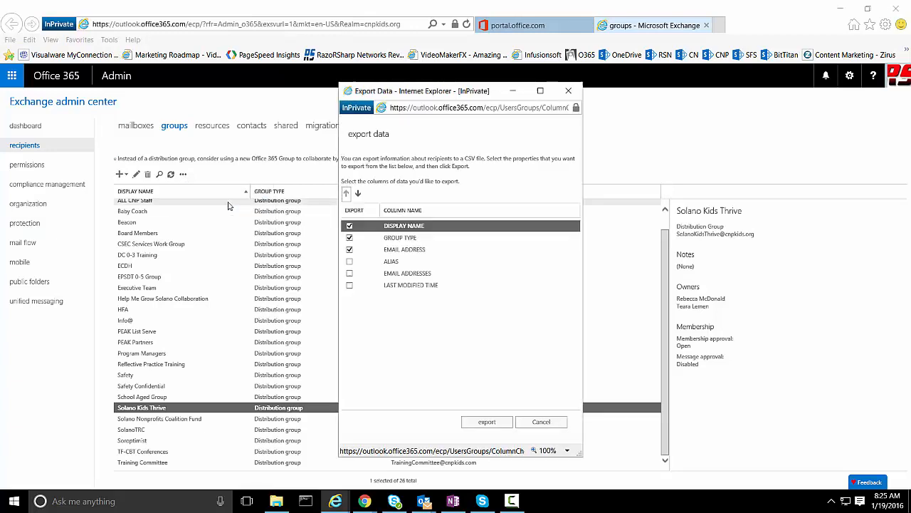
pyautogui.click(350, 262)
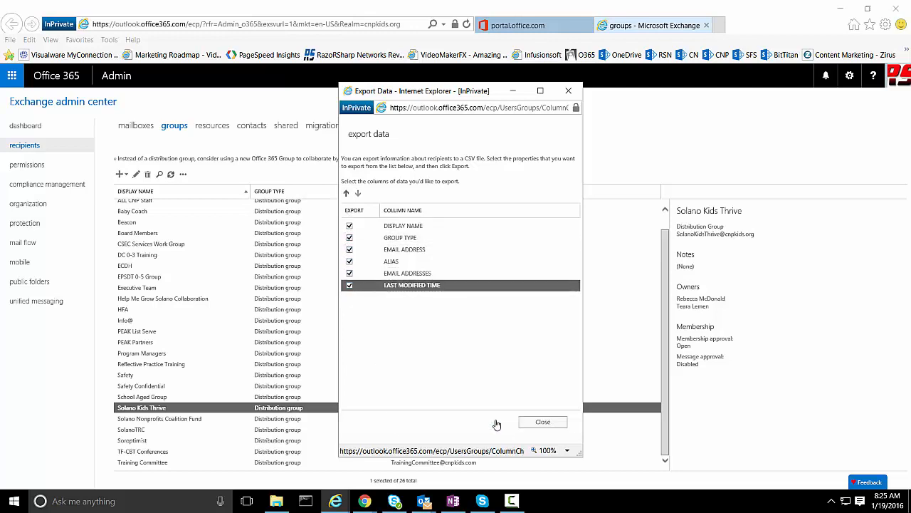
pyautogui.click(502, 444)
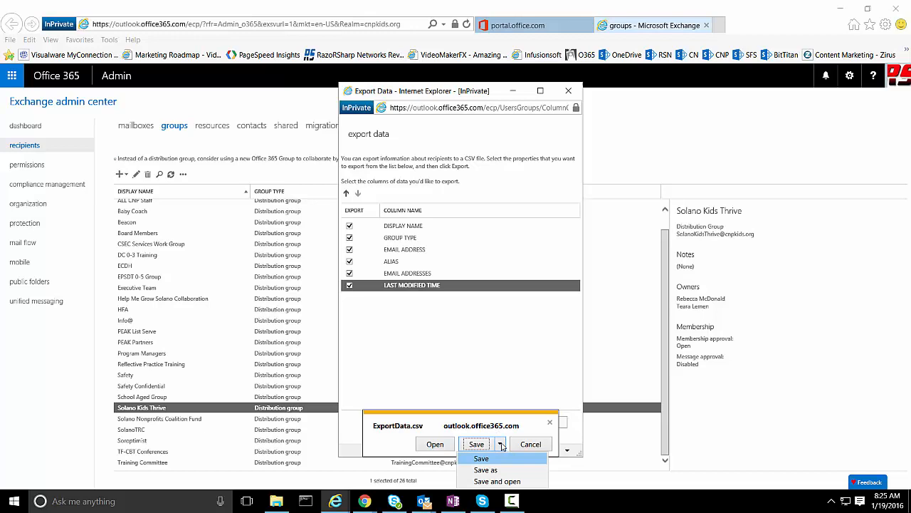
# - Save ExportData.csv to the Desktop via Save as
pyautogui.click(485, 470)
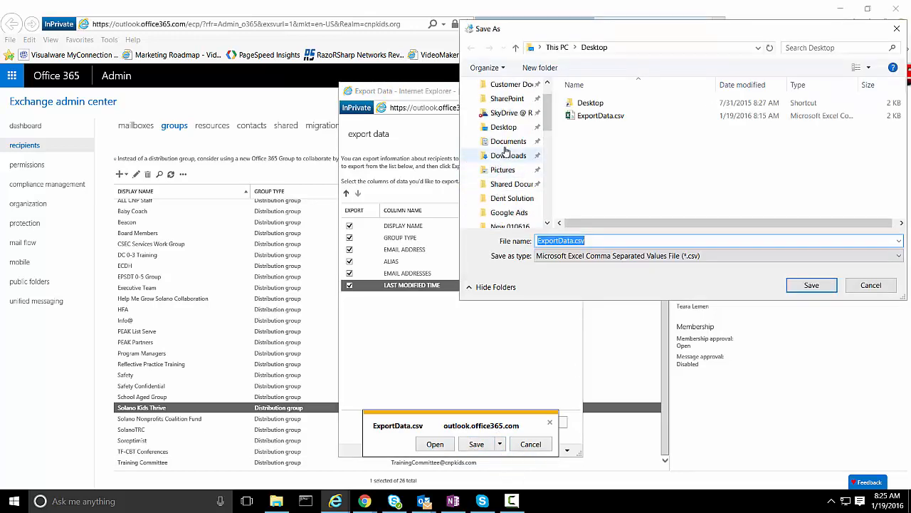
pyautogui.click(504, 127)
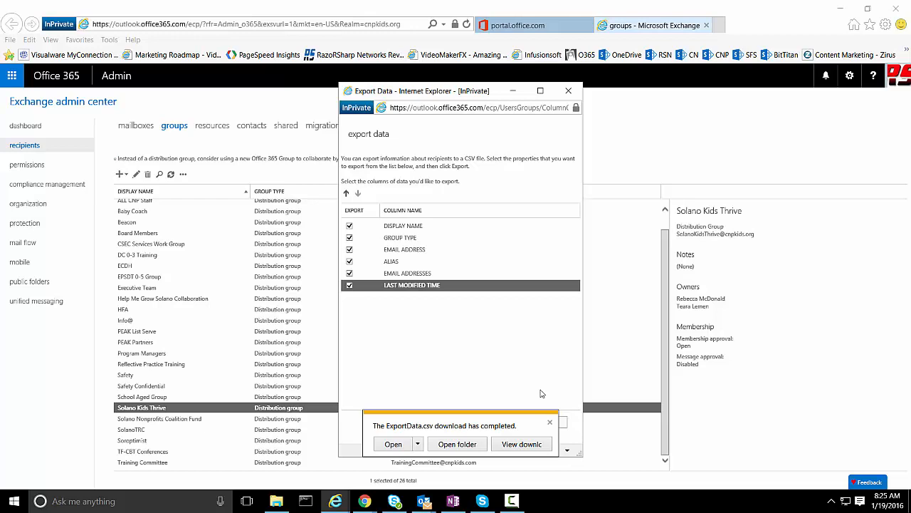
pyautogui.moveTo(540, 393)
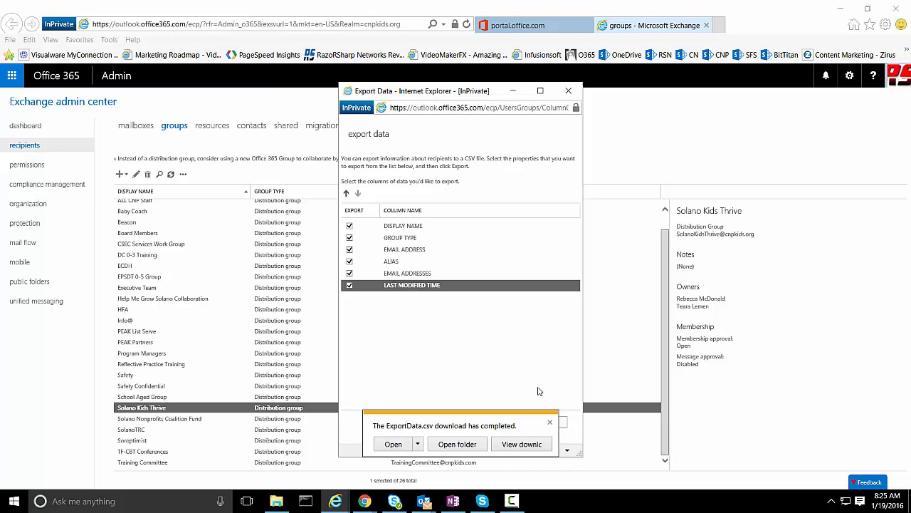